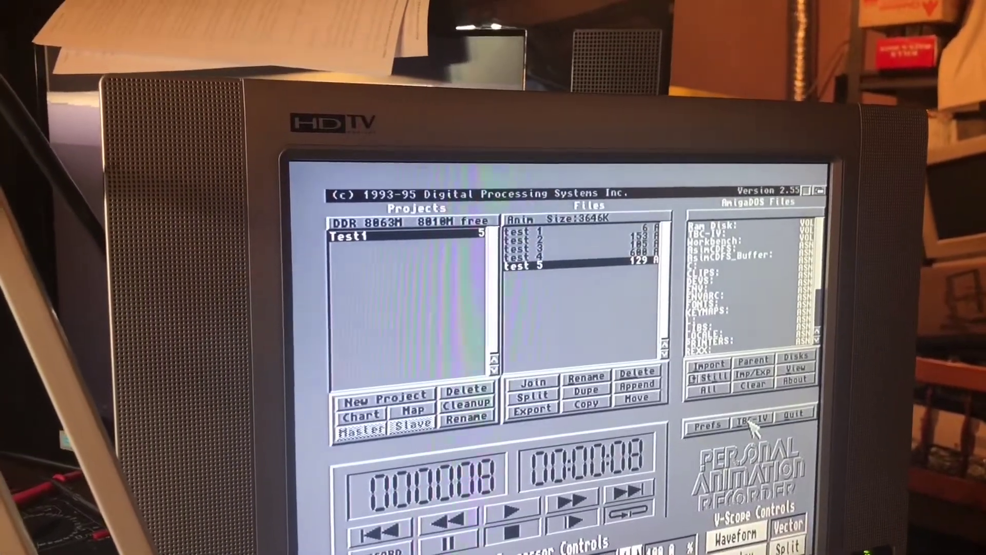
Step: Open the Personal TBC IV Video Processor Controls from project Test1's manager
click(752, 429)
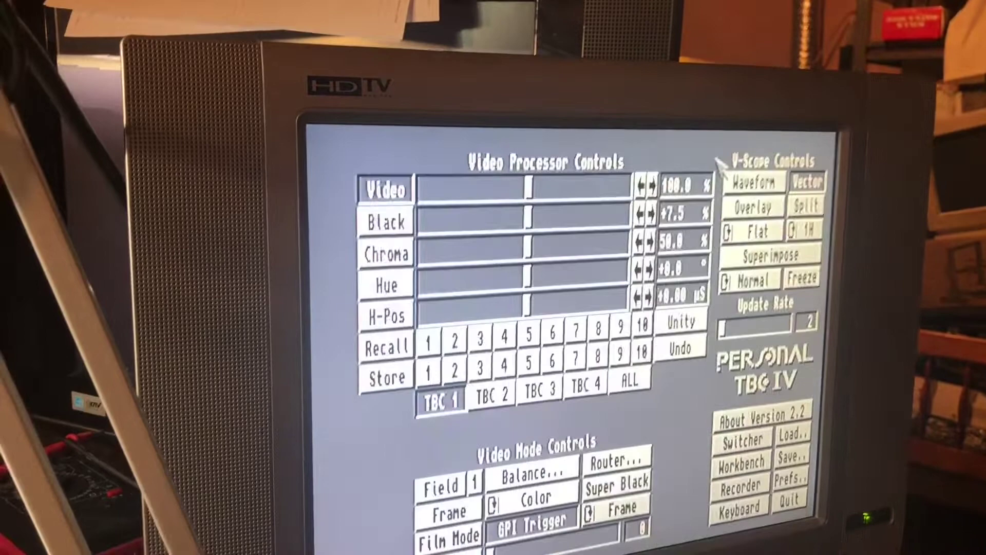